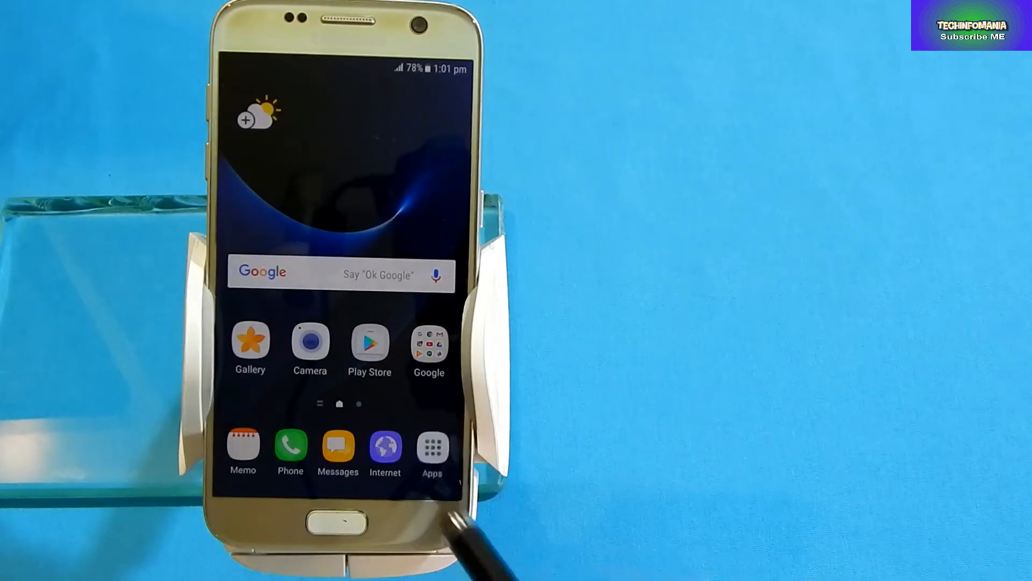
- View the Android 7.0 software info and tap Build number to unlock Developer options
{"action": "left_click", "coordinate": [432, 453]}
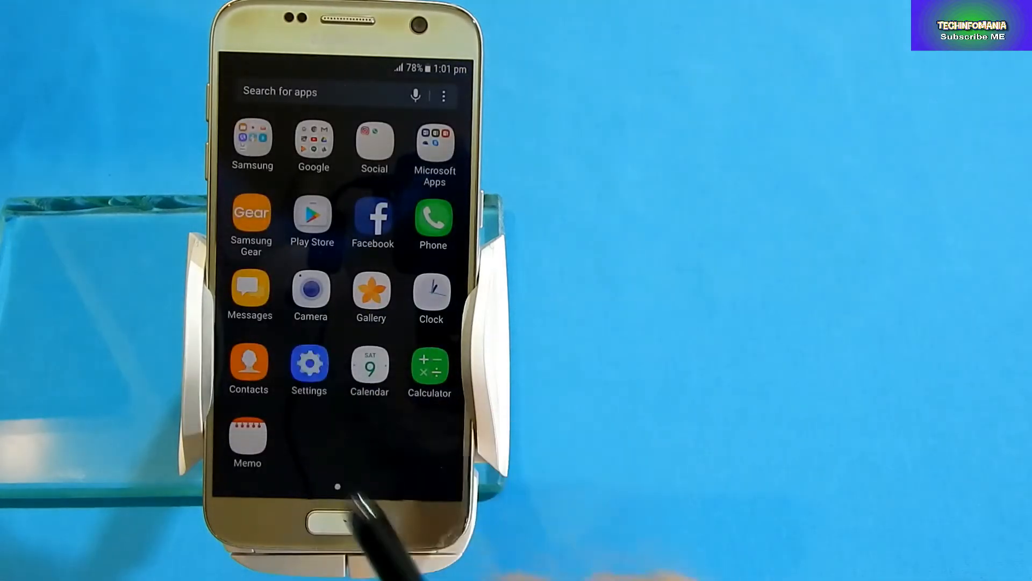
{"action": "left_click", "coordinate": [309, 365]}
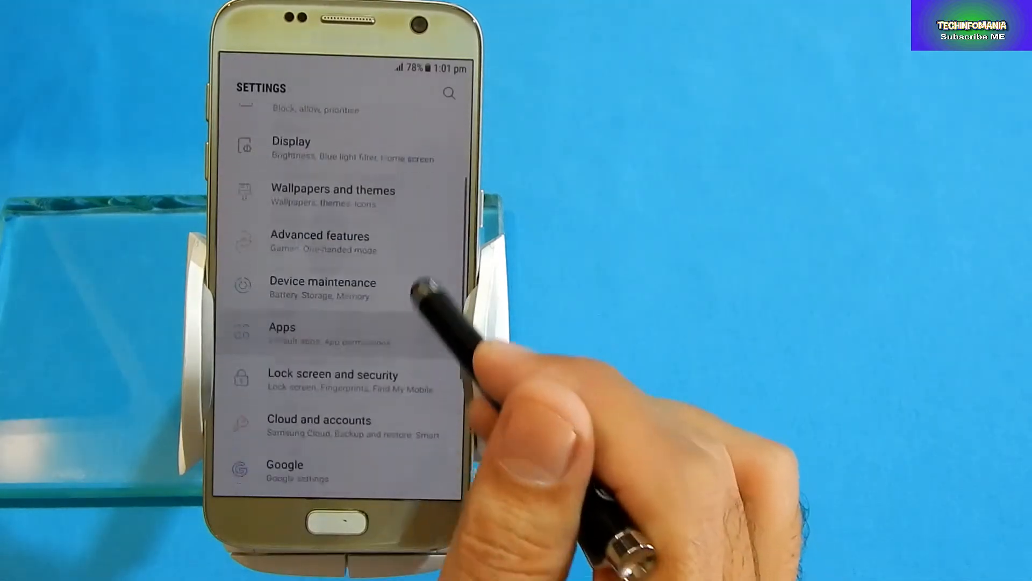
{"action": "scroll", "scroll_direction": "down", "scroll_amount": 3}
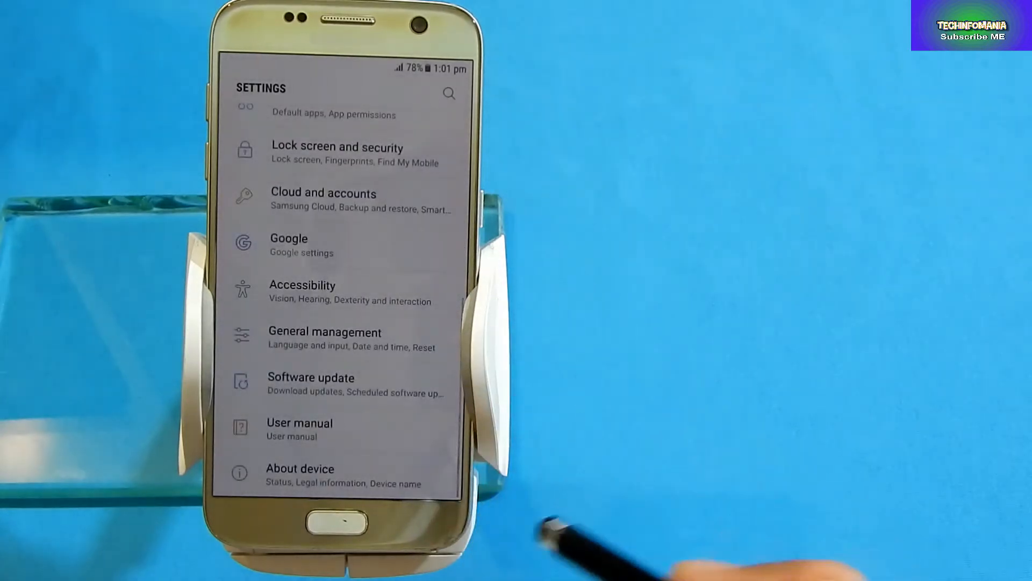
{"action": "left_click", "coordinate": [300, 468]}
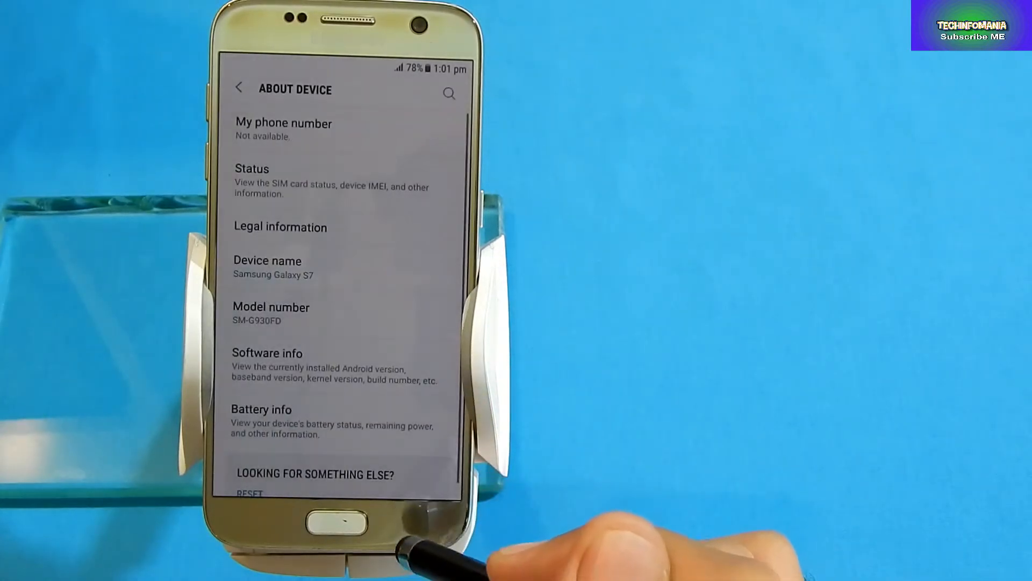
{"action": "left_click", "coordinate": [266, 352]}
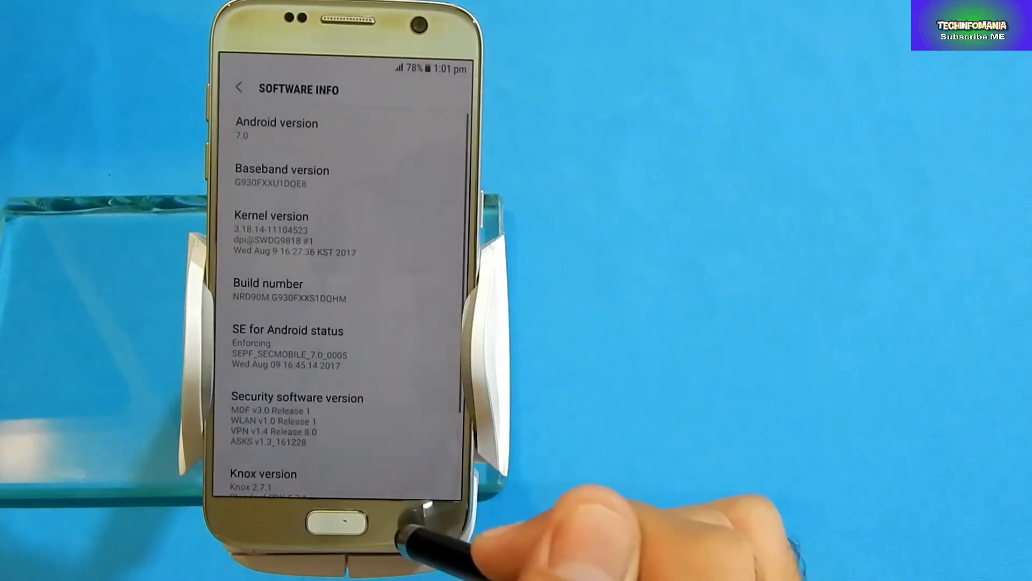
{"action": "left_click", "coordinate": [239, 86]}
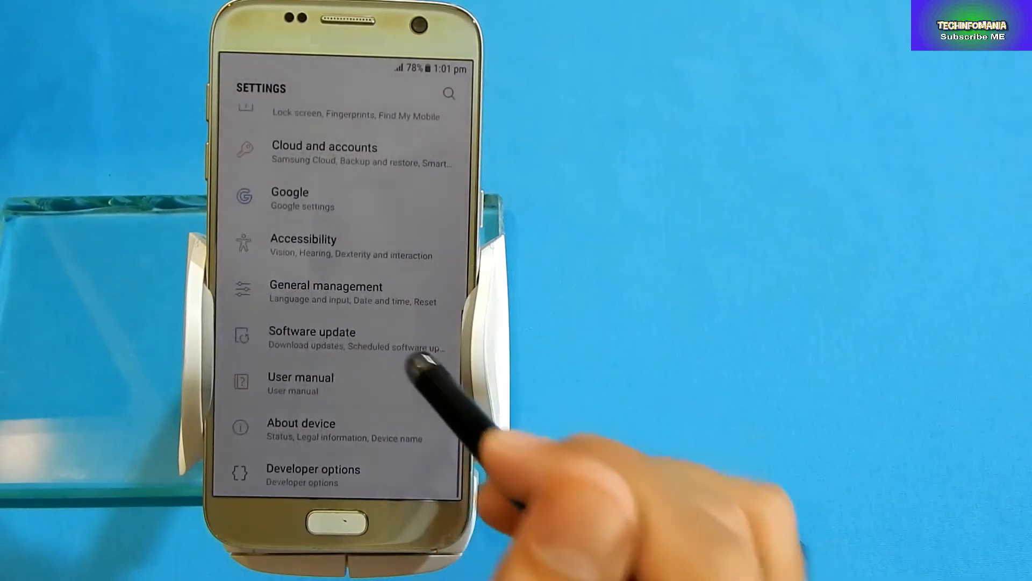
- Turn on and confirm OEM unlocking in Developer options, tick USB debugging, and leave the screen
{"action": "left_click", "coordinate": [312, 468]}
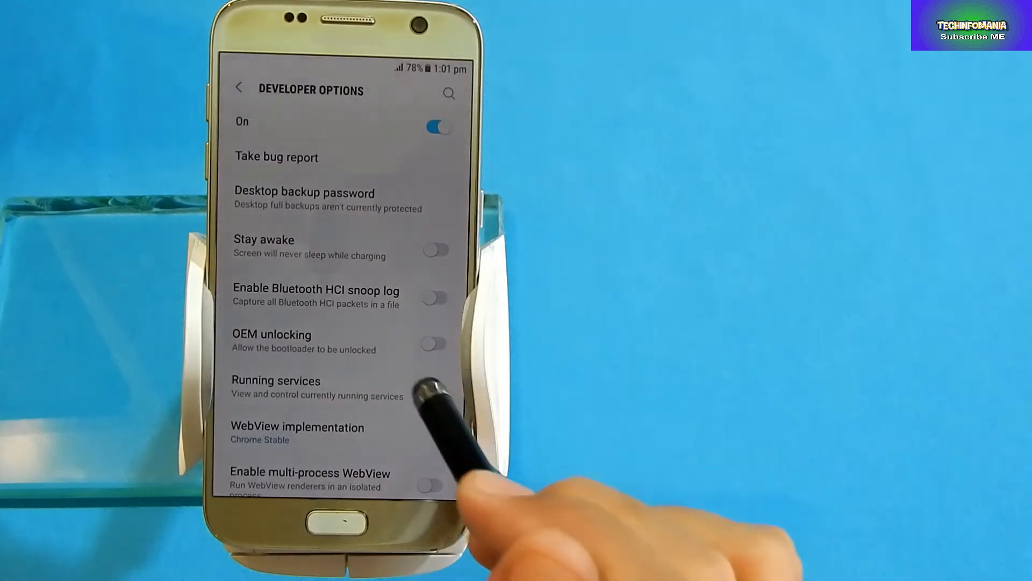
{"action": "left_click", "coordinate": [434, 343]}
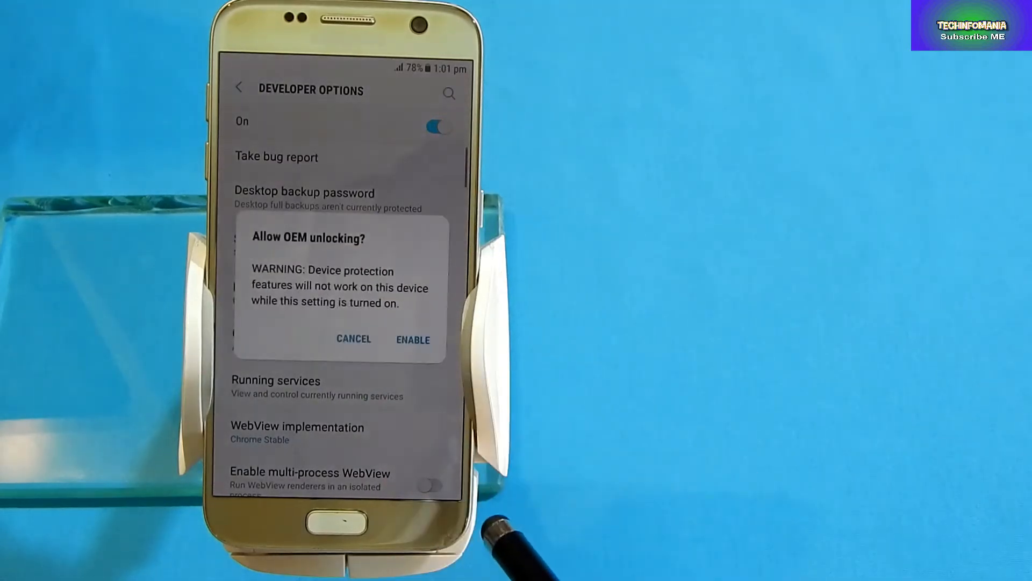
{"action": "left_click", "coordinate": [413, 340]}
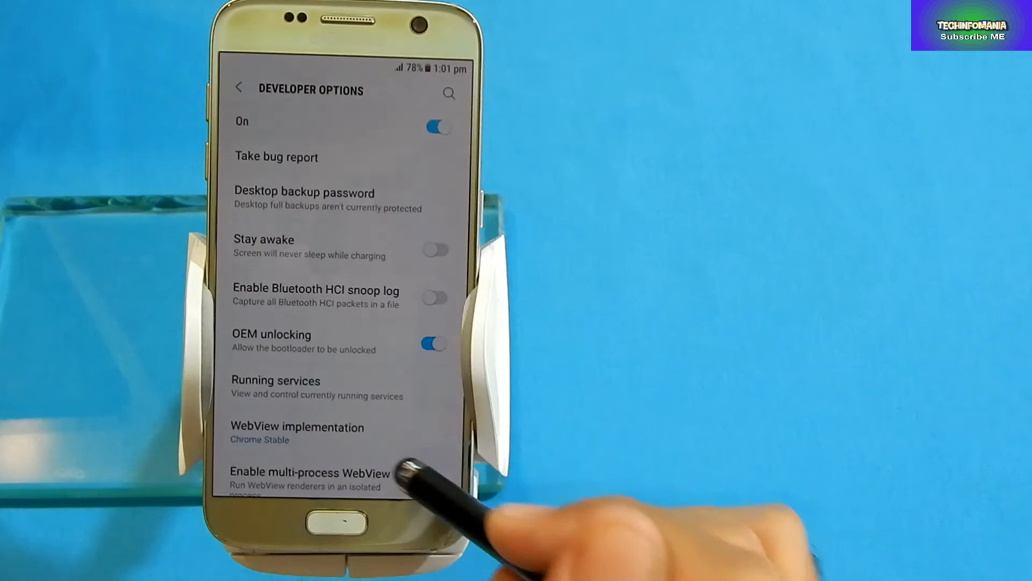
{"action": "scroll", "scroll_direction": "down", "scroll_amount": 3}
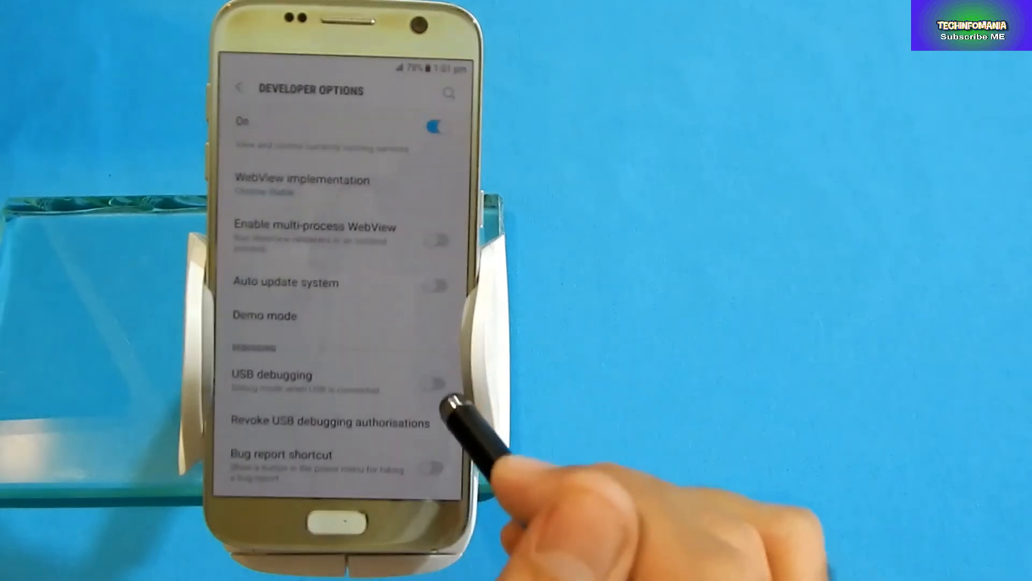
{"action": "left_click", "coordinate": [434, 384]}
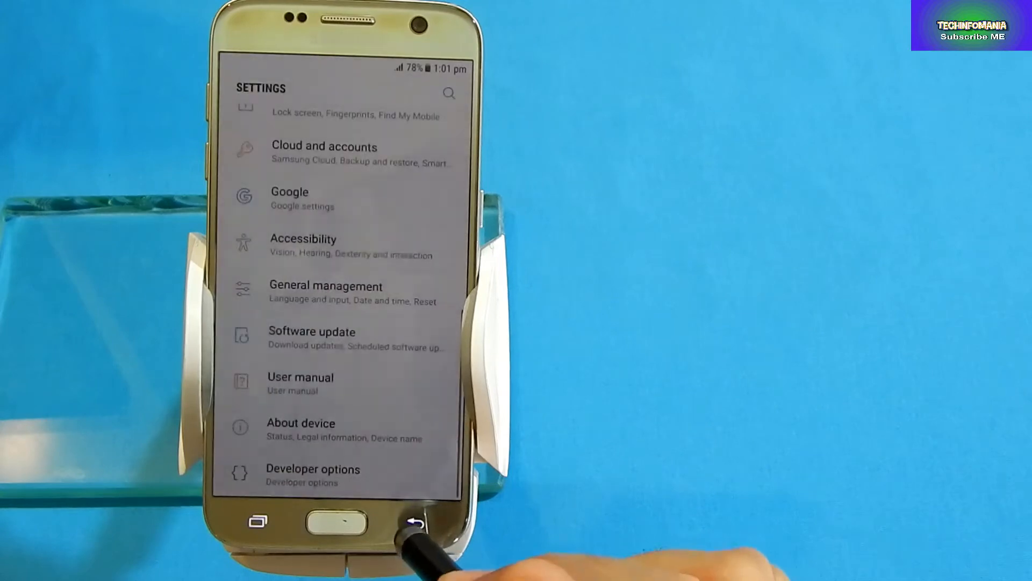
{"action": "left_click", "coordinate": [414, 521]}
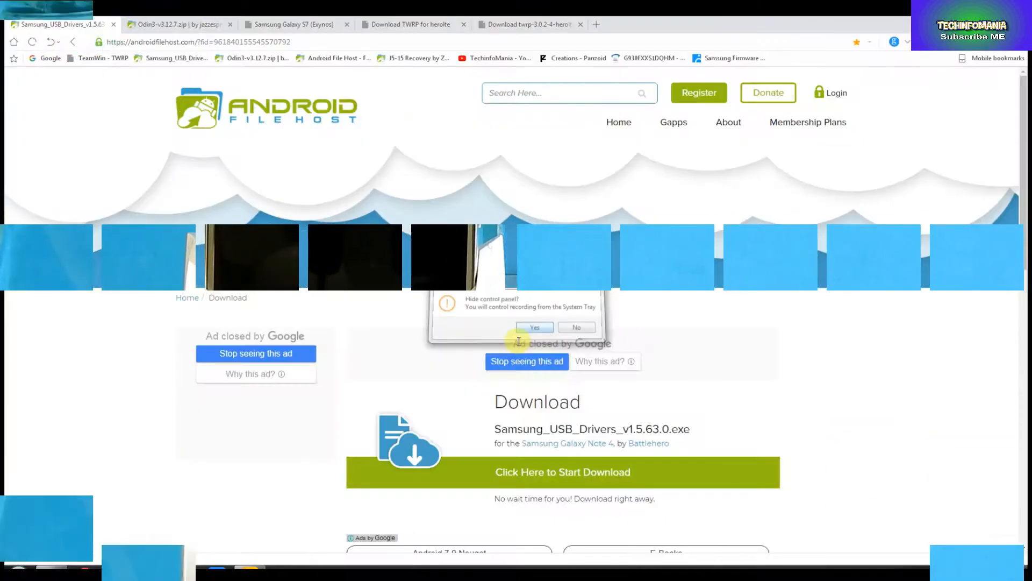
- Download Samsung_USB_Drivers_v1.5.63.0.exe, then start the Odin3-v3.12.7.zip download
{"action": "left_click", "coordinate": [533, 327]}
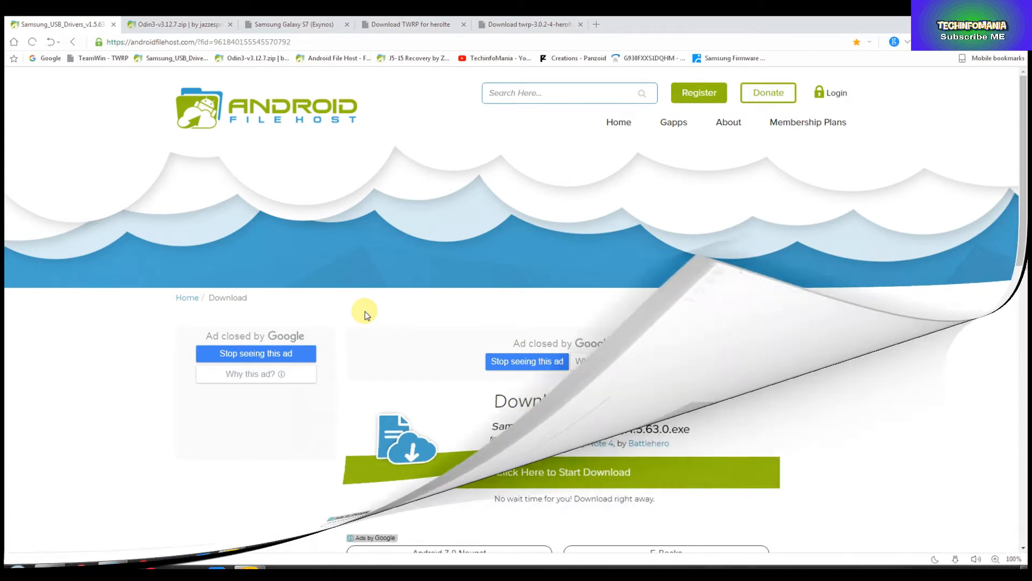
{"action": "left_click", "coordinate": [178, 24]}
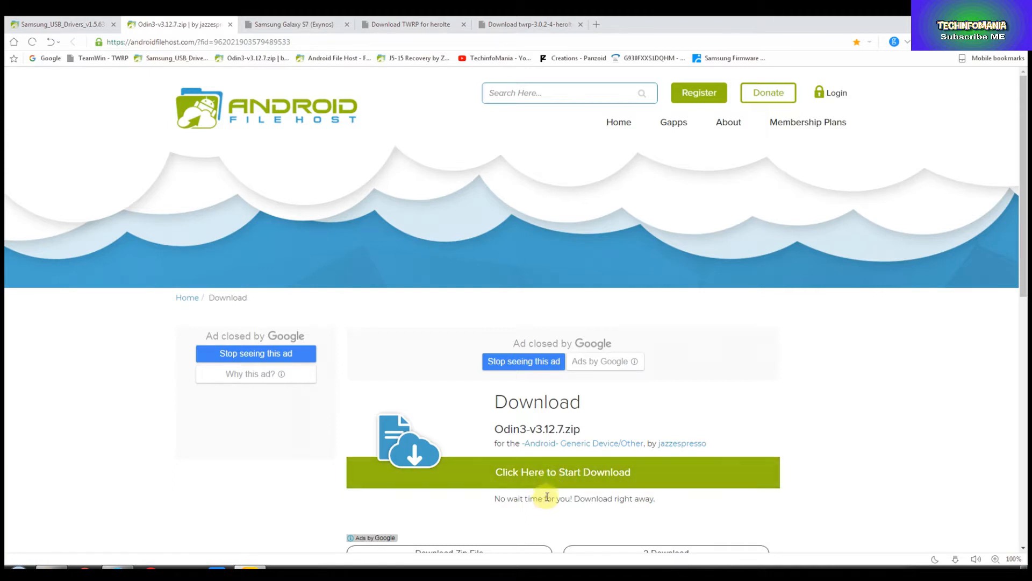
{"action": "left_click", "coordinate": [293, 24]}
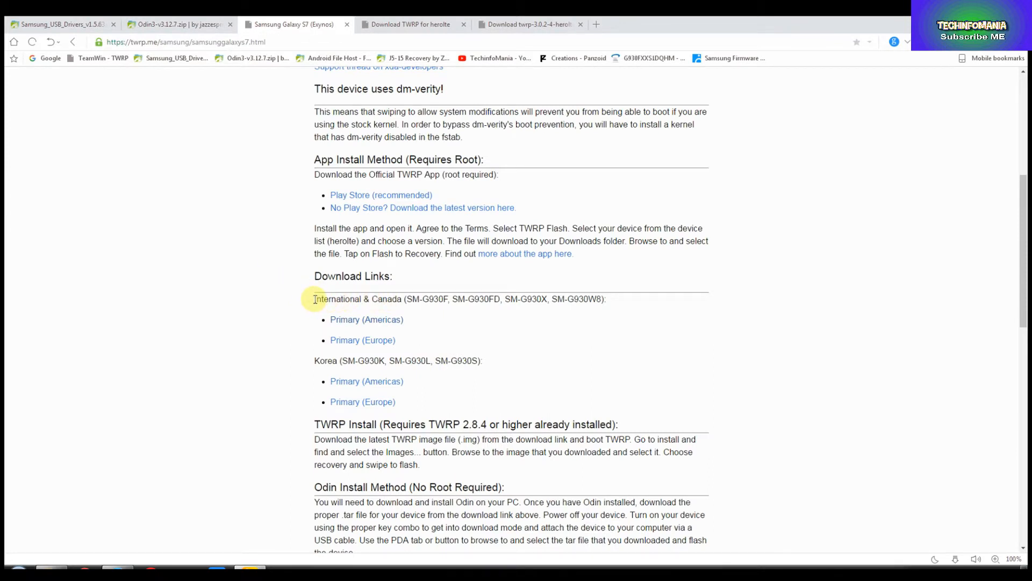
- Highlight the International & Canada model numbers, then open the twrp-3.1.0-0-herolte.img.tar link
{"action": "left_click_drag", "start_coordinate": [315, 299], "coordinate": [489, 298]}
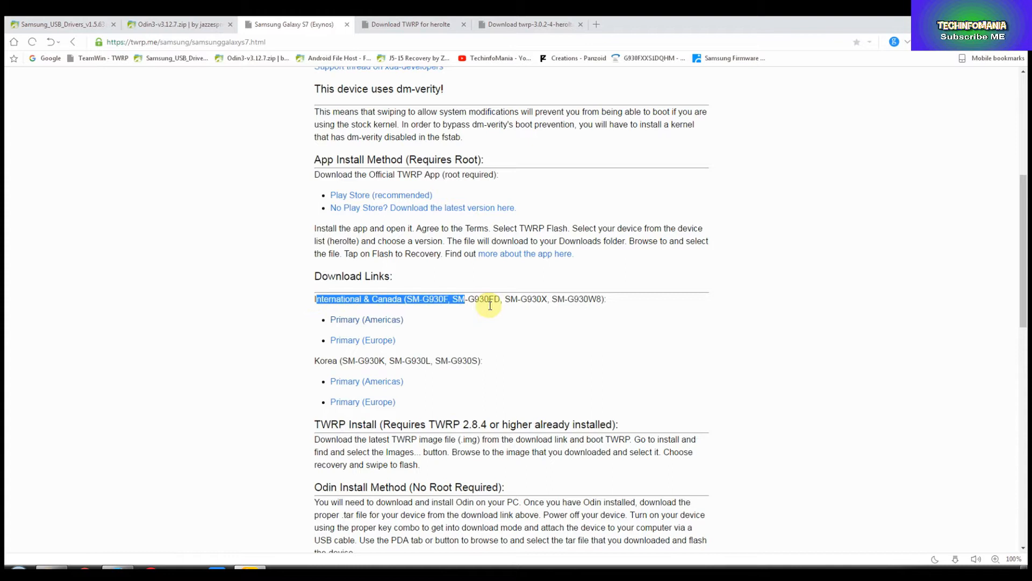
{"action": "left_click_drag", "start_coordinate": [464, 299], "coordinate": [604, 299]}
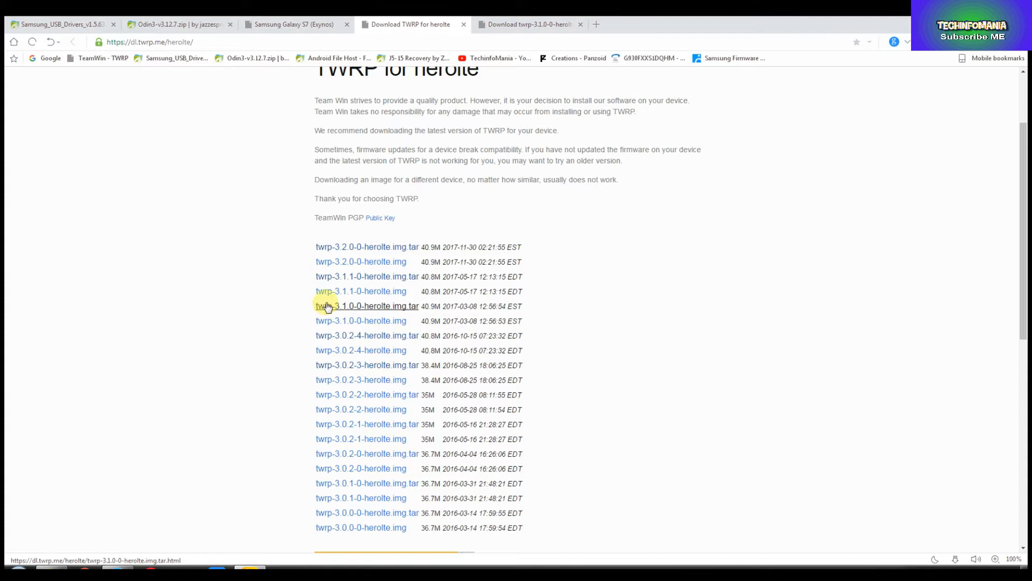
{"action": "mouse_move", "coordinate": [320, 332]}
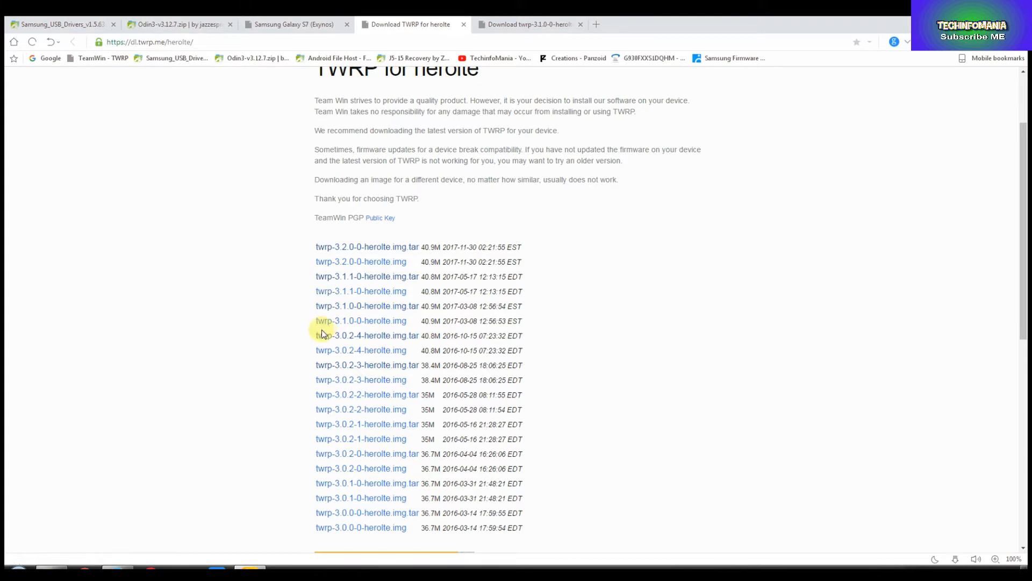
{"action": "left_click", "coordinate": [367, 305]}
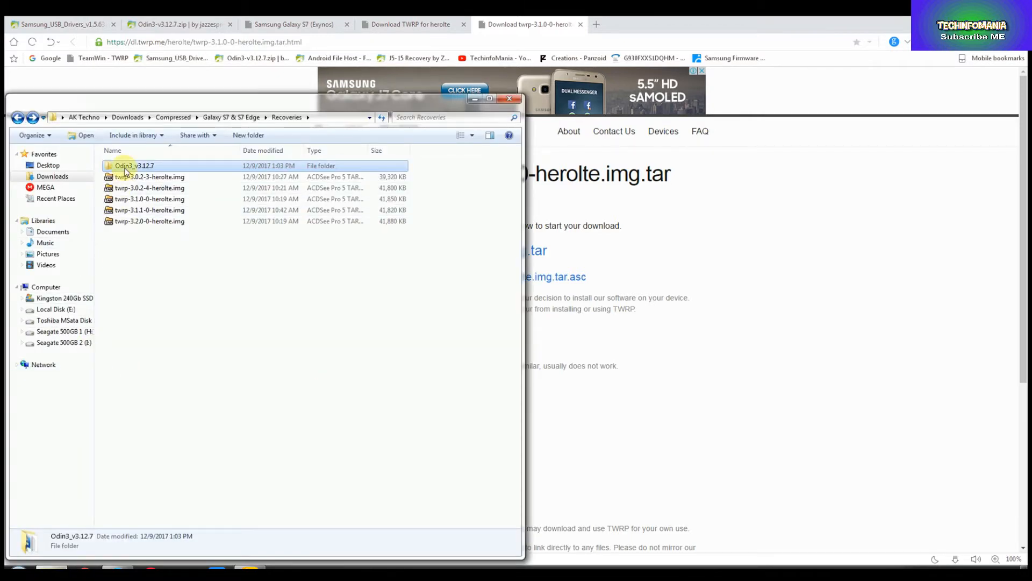
- Run Odin3 v3.12.7 and load twrp-3.1.0-0-herolte.img into the AP slot
{"action": "double_click", "coordinate": [134, 165]}
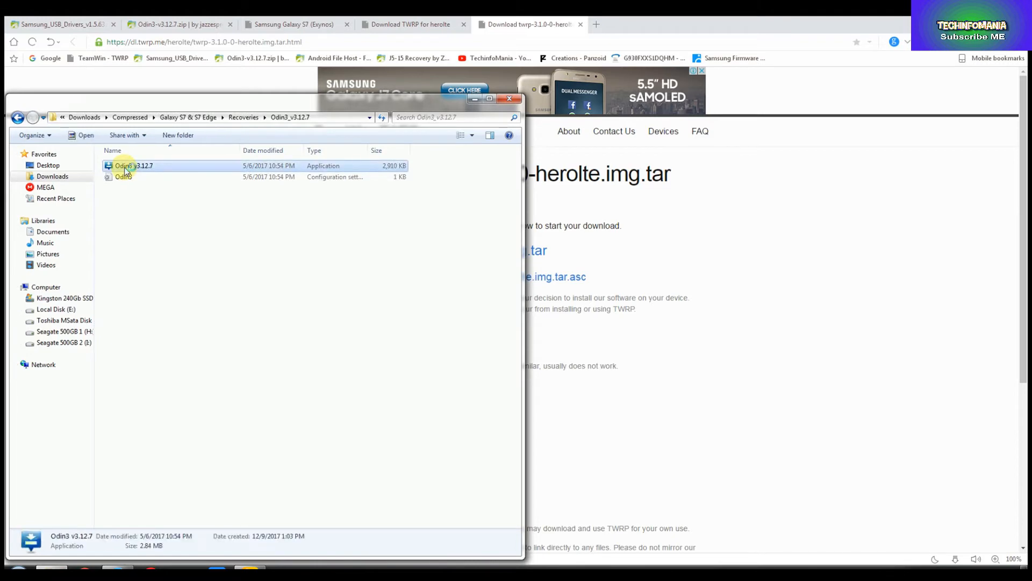
{"action": "double_click", "coordinate": [133, 165]}
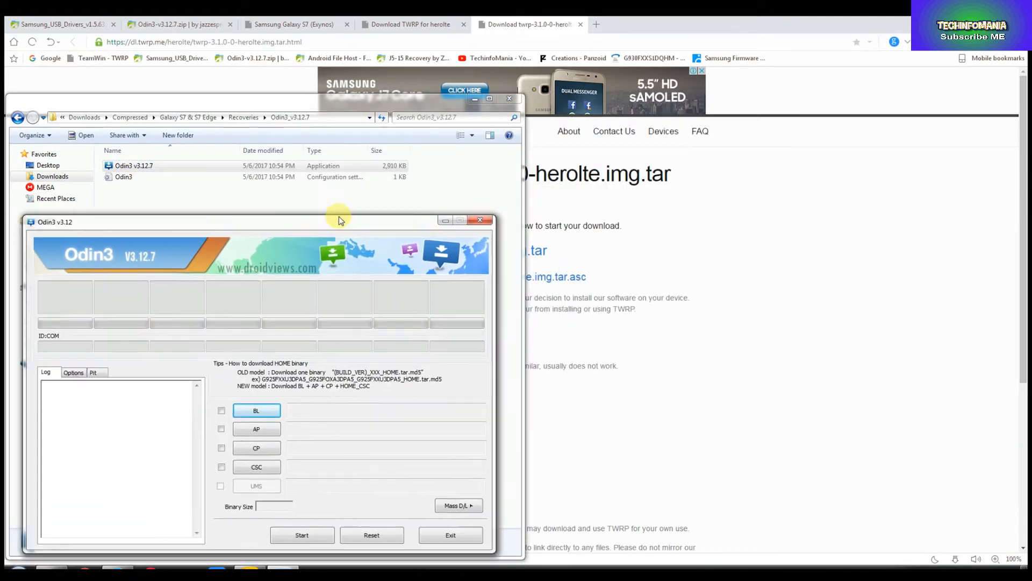
{"action": "left_click_drag", "start_coordinate": [339, 221], "coordinate": [243, 229]}
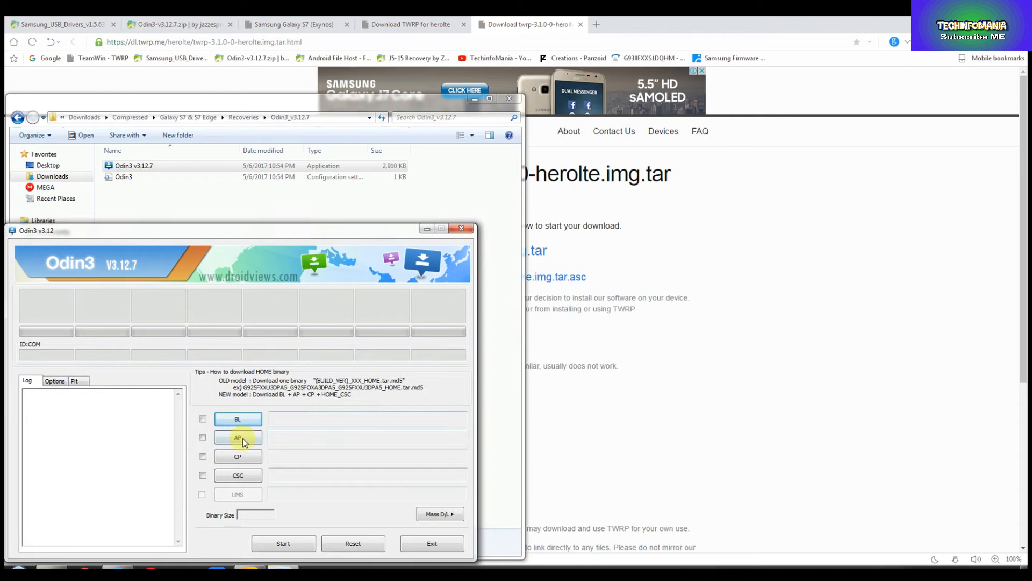
{"action": "left_click", "coordinate": [237, 437]}
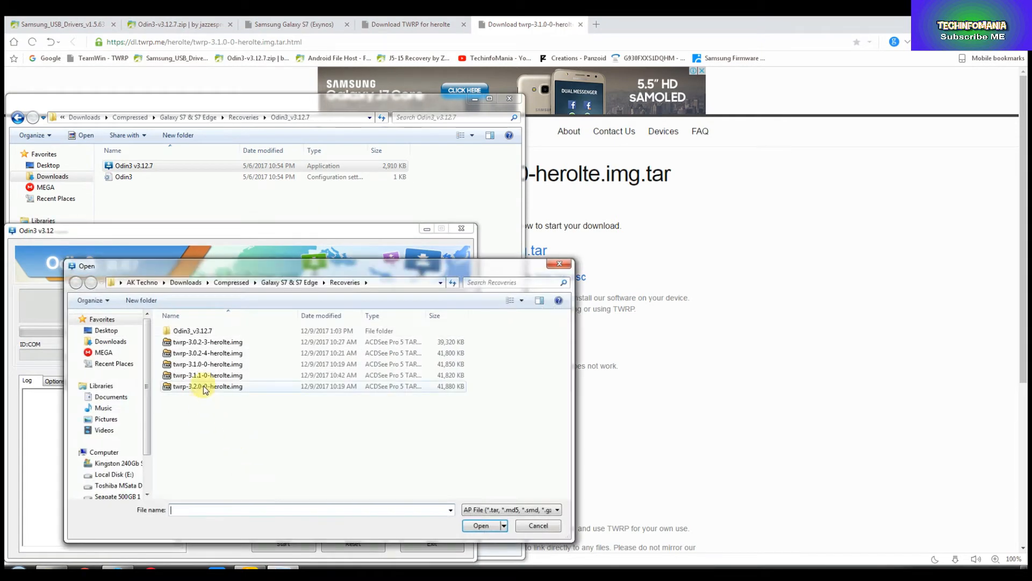
{"action": "left_click", "coordinate": [206, 364]}
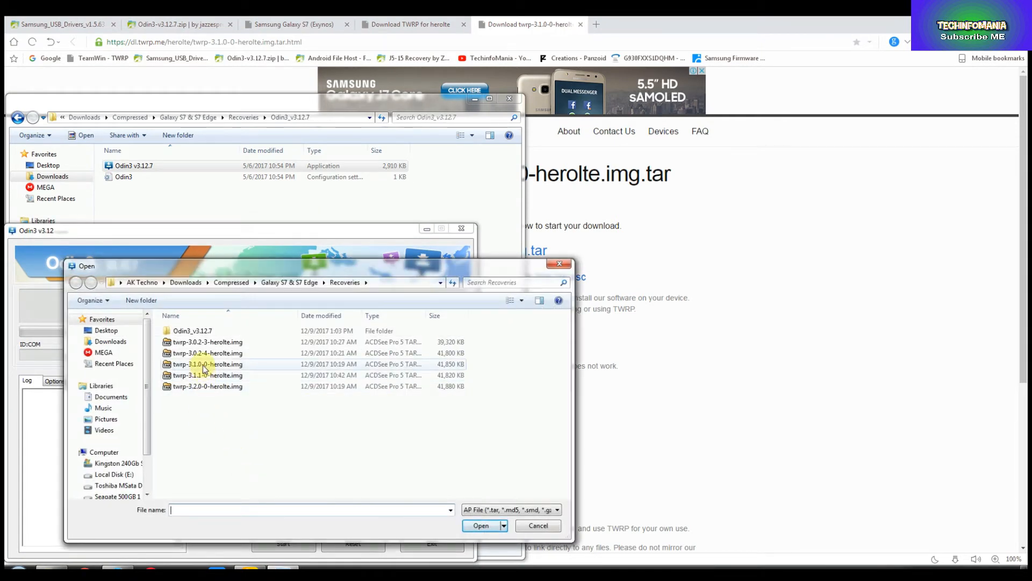
{"action": "left_click", "coordinate": [207, 364]}
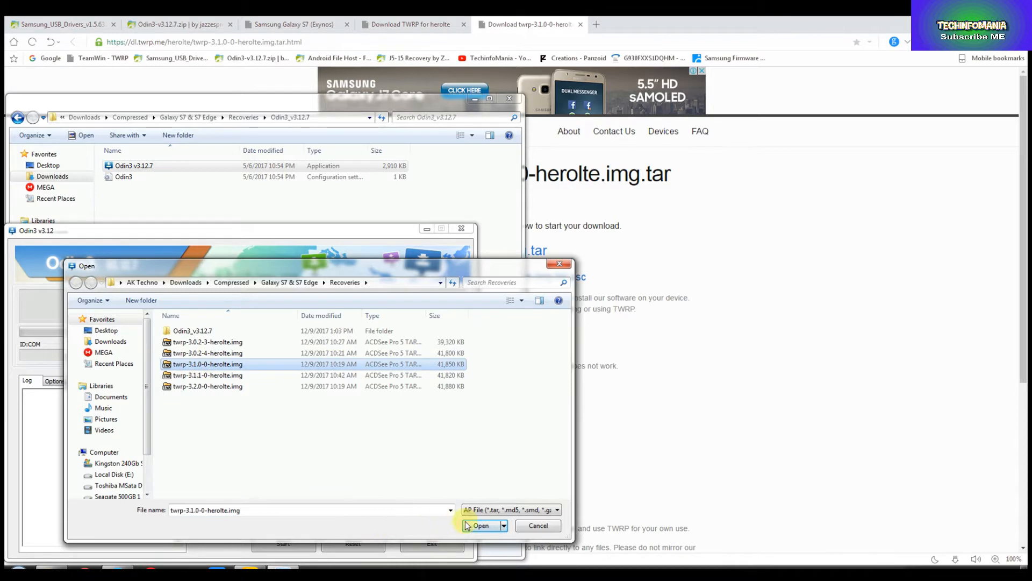
{"action": "left_click", "coordinate": [480, 525]}
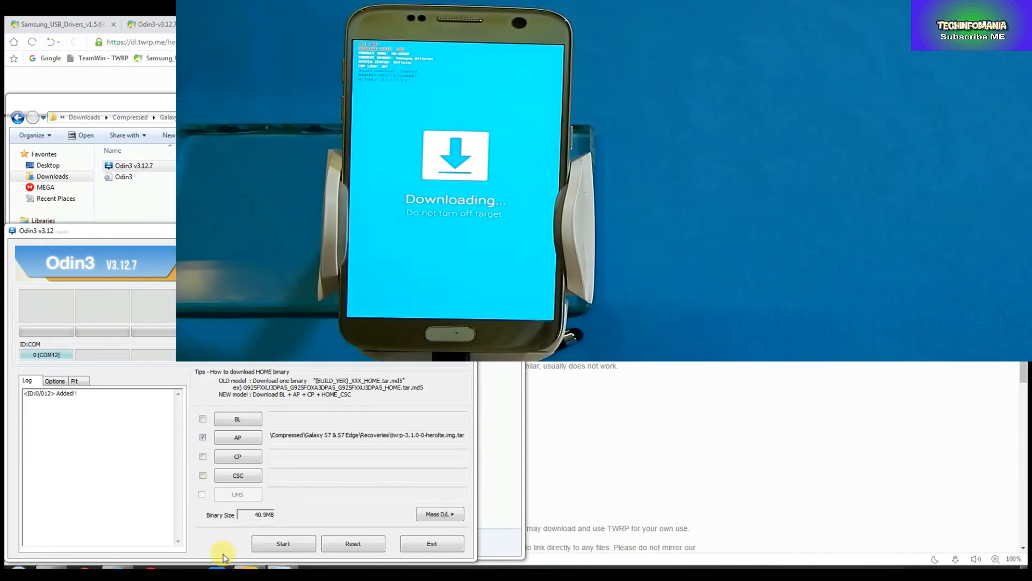
- Review the Options tab, then start flashing the TWRP image from the Log tab
{"action": "left_click", "coordinate": [54, 380]}
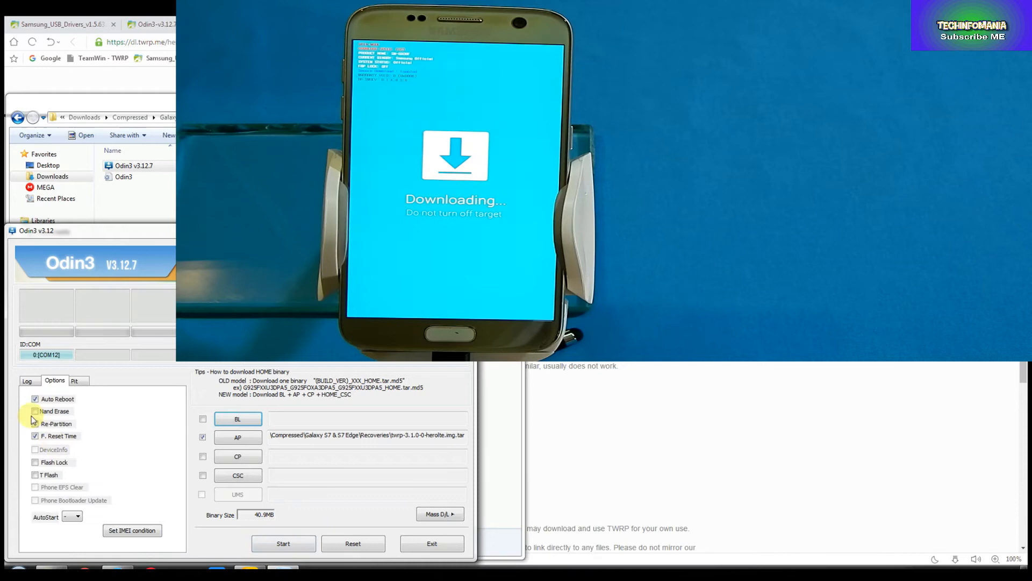
{"action": "left_click", "coordinate": [27, 380]}
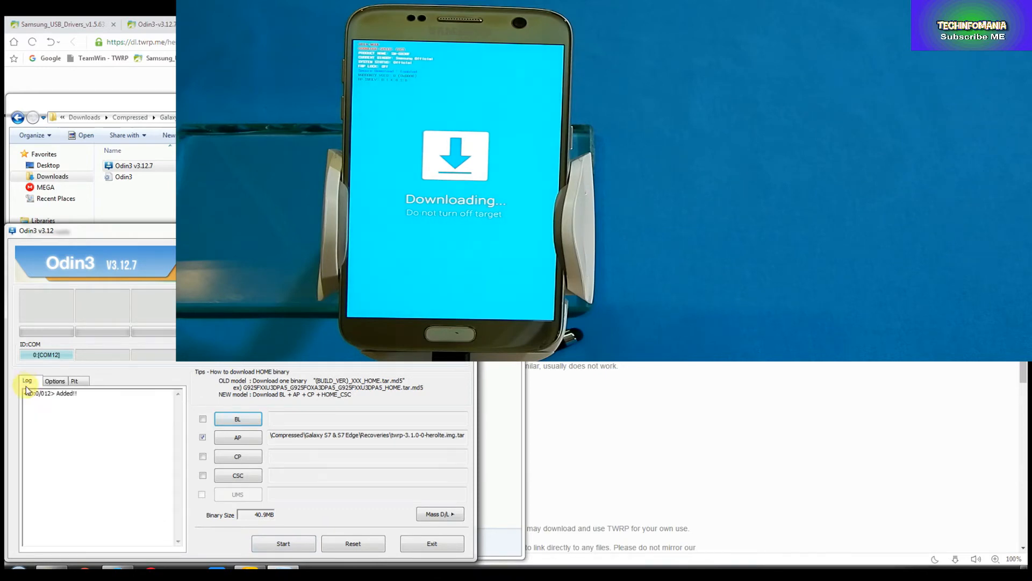
{"action": "left_click", "coordinate": [282, 543]}
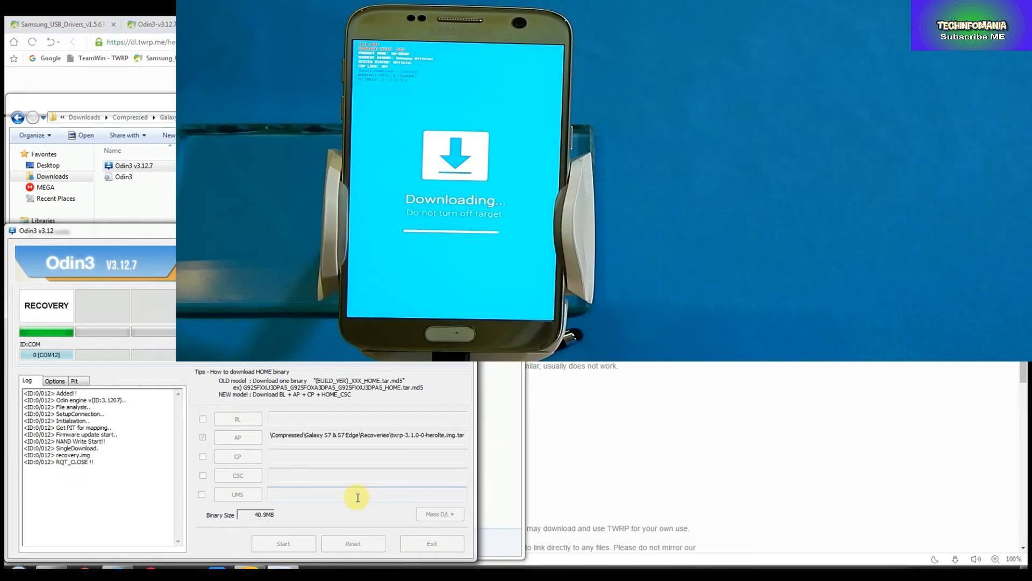
{"action": "left_click", "coordinate": [284, 543]}
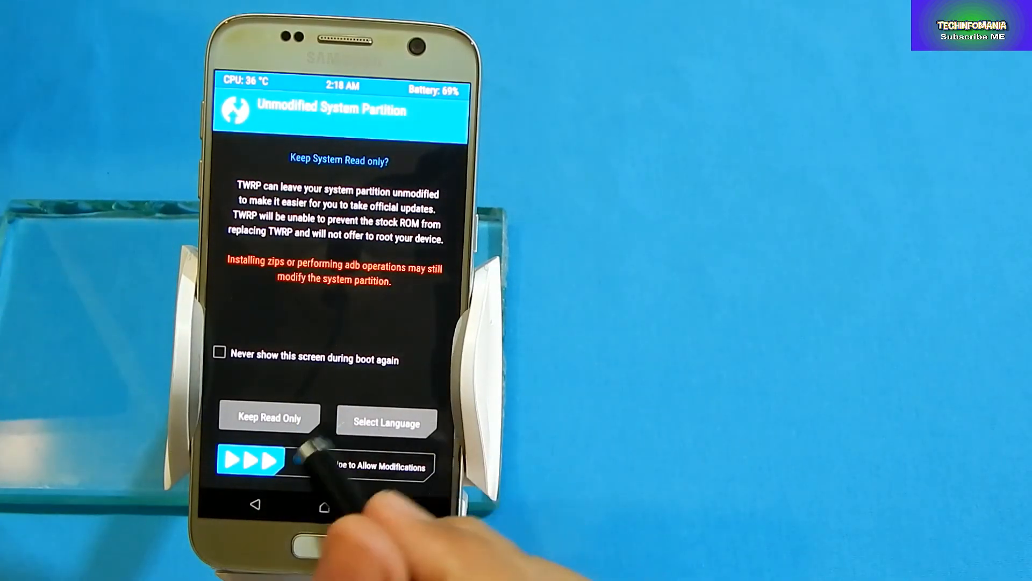
- Allow system modifications, then open Backup and swipe to back up the partitions
{"action": "left_click_drag", "start_coordinate": [250, 460], "coordinate": [385, 459]}
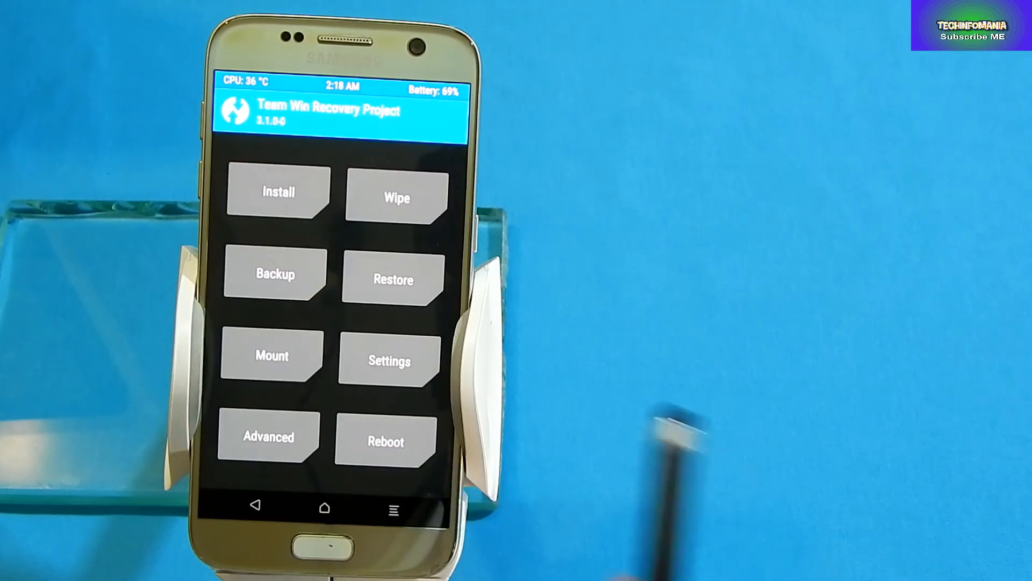
{"action": "left_click", "coordinate": [396, 198]}
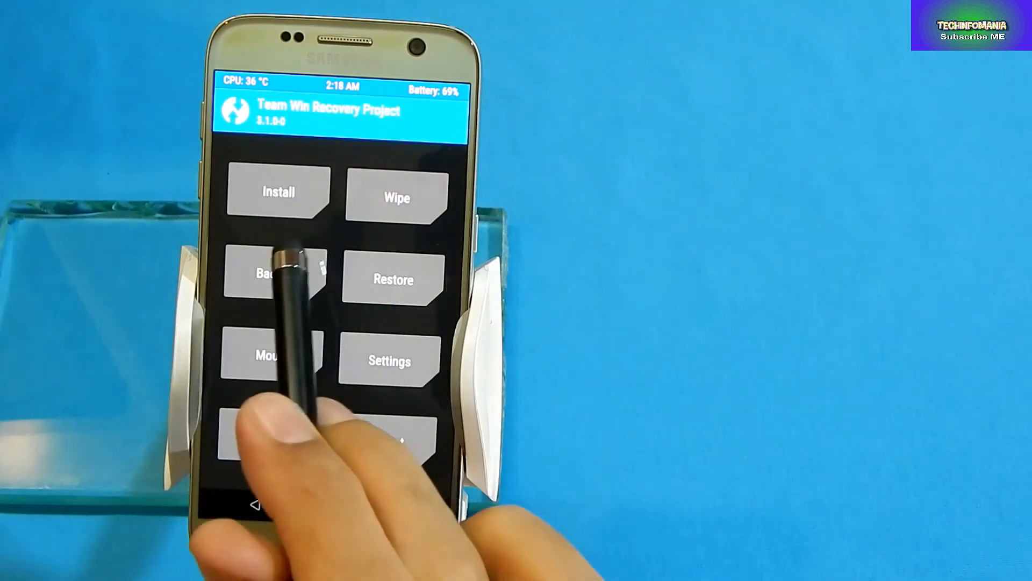
{"action": "left_click", "coordinate": [276, 273]}
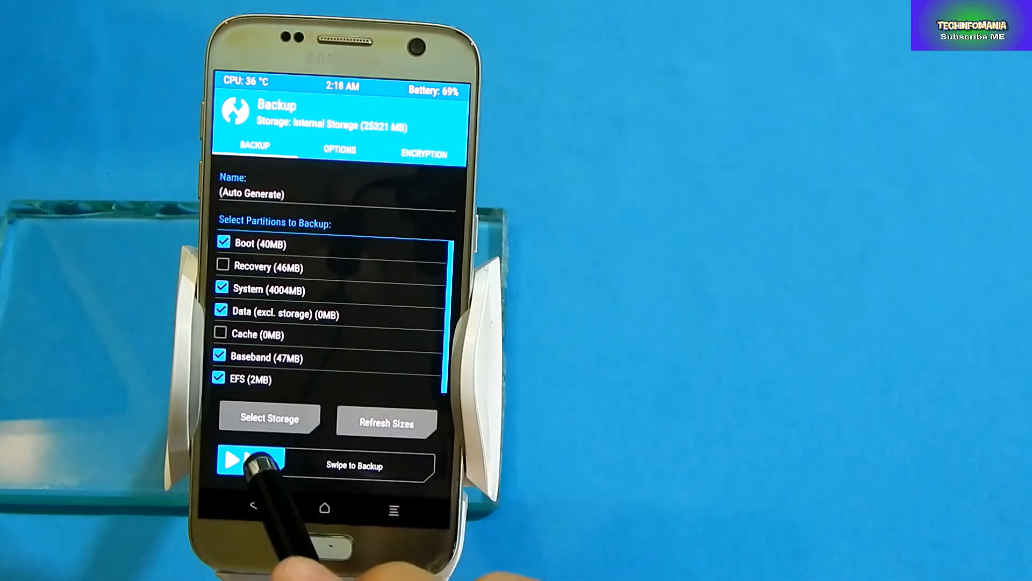
{"action": "left_click_drag", "start_coordinate": [244, 464], "coordinate": [302, 464]}
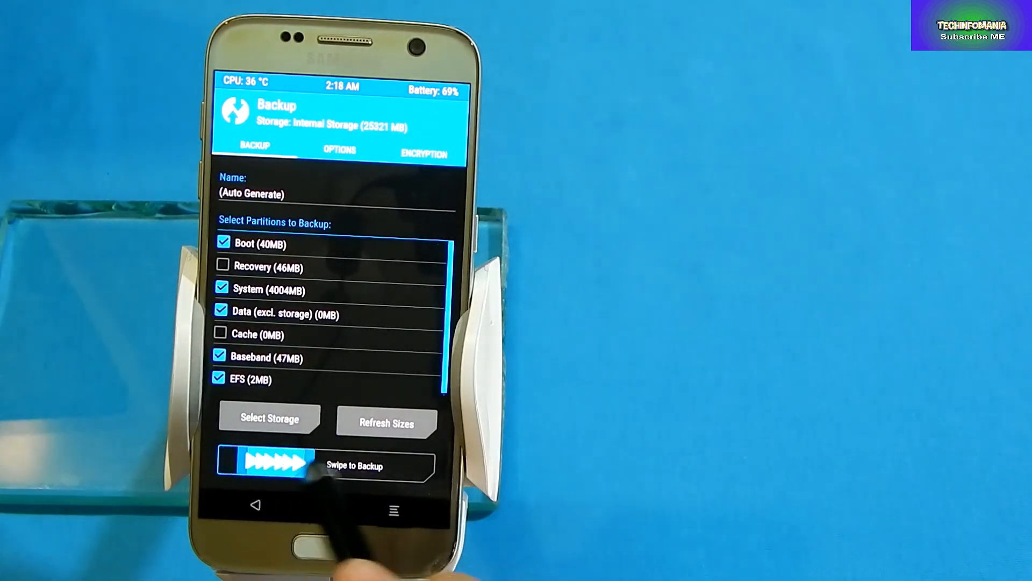